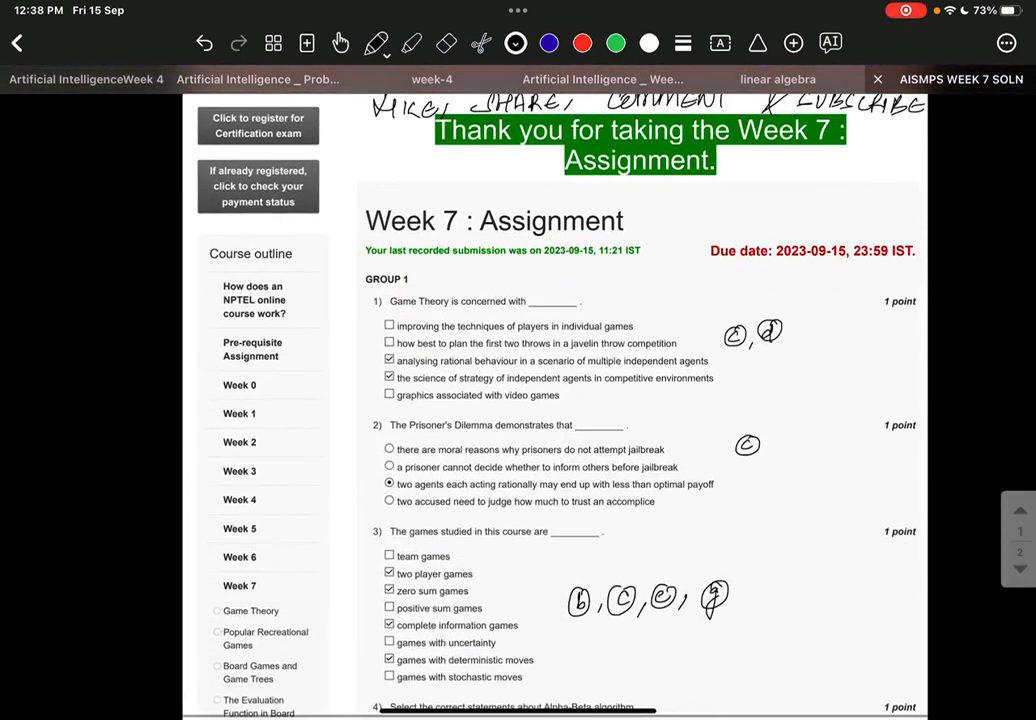
{"action": "scroll", "scroll_direction": "up", "scroll_amount": 3}
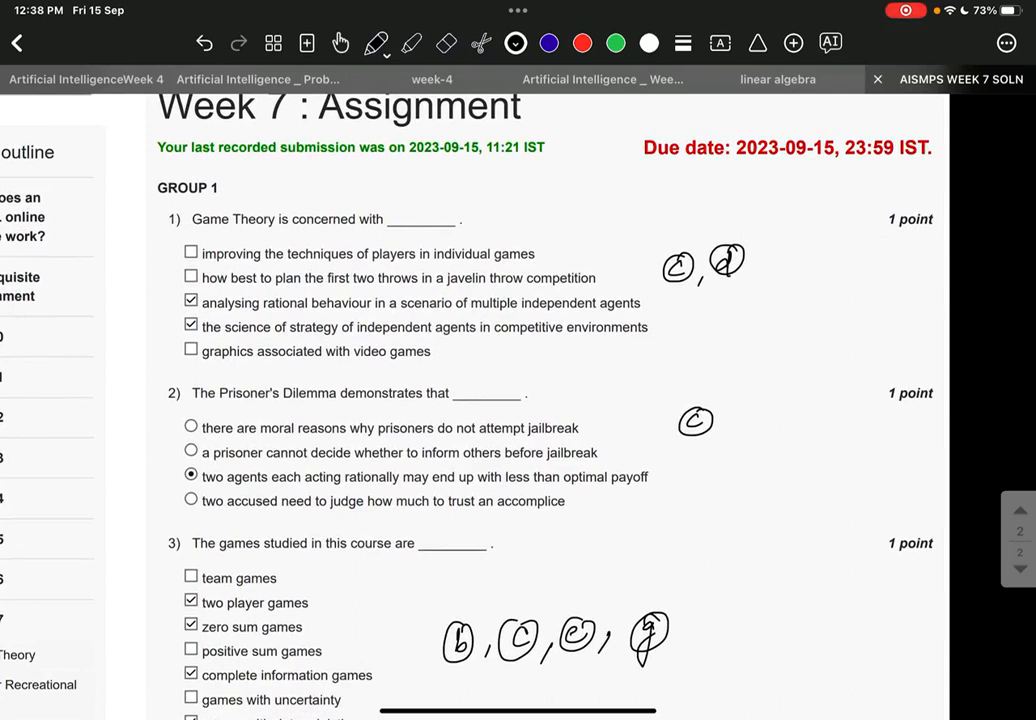
{"action": "scroll", "scroll_direction": "up", "scroll_amount": 3}
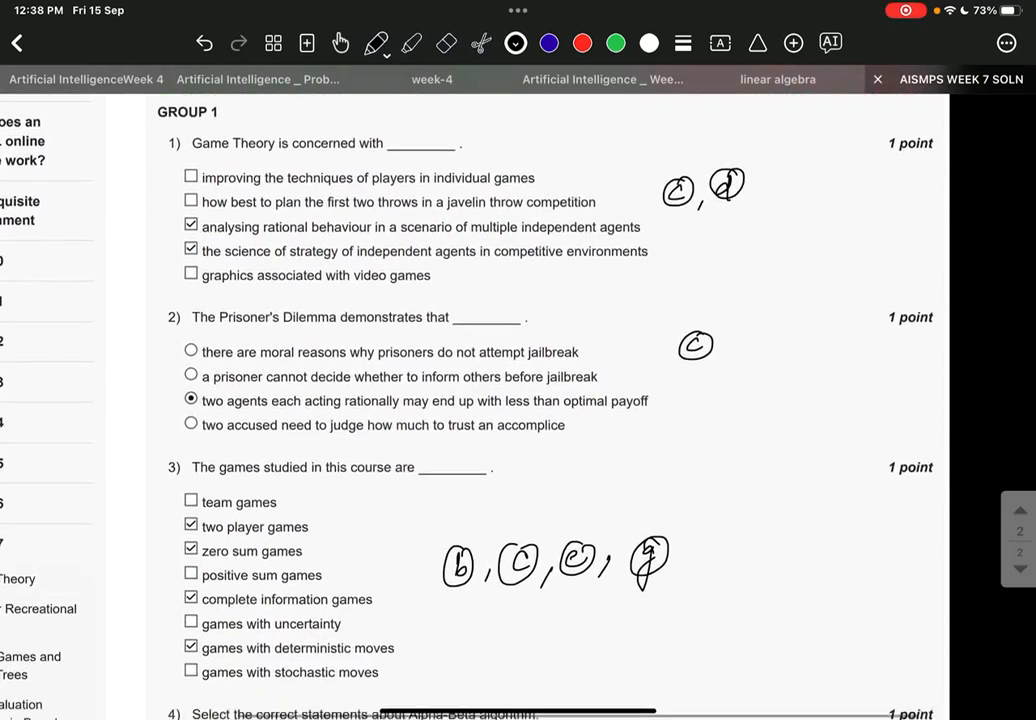
{"action": "scroll", "scroll_direction": "down", "scroll_amount": 3}
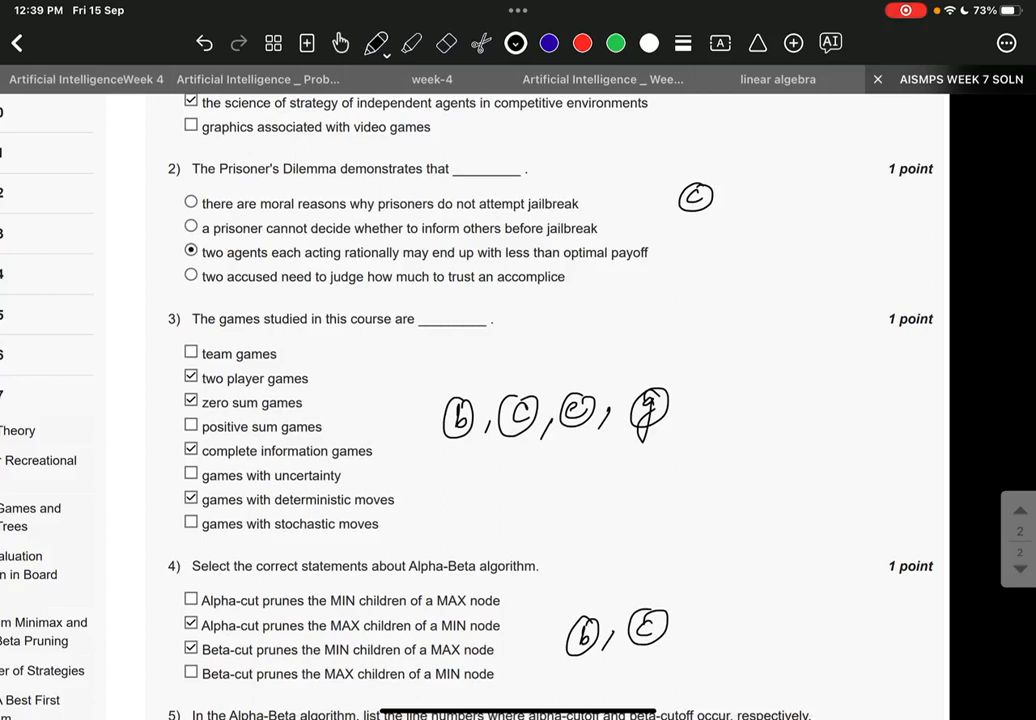
{"action": "scroll", "scroll_direction": "up", "scroll_amount": 3}
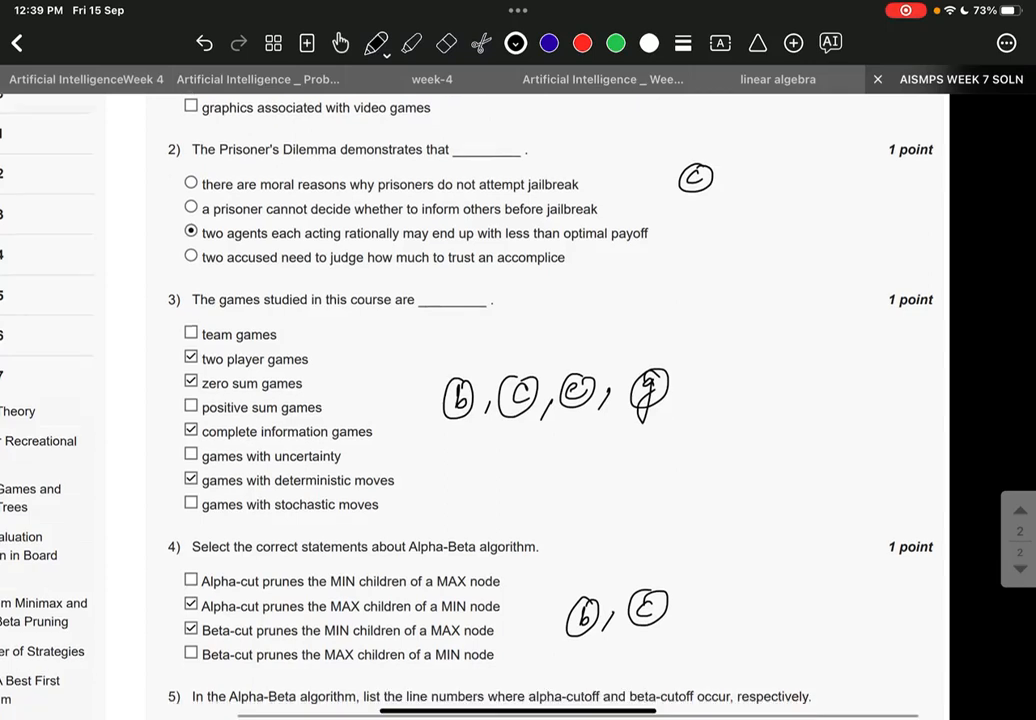
{"action": "scroll", "scroll_direction": "down", "scroll_amount": 3}
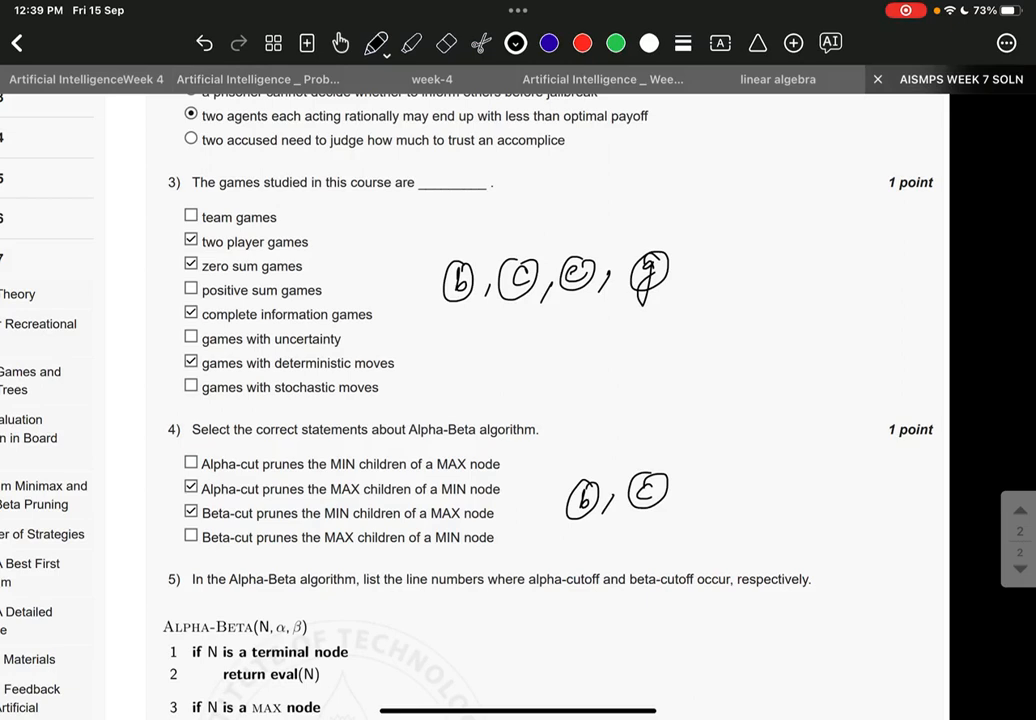
{"action": "scroll", "scroll_direction": "down", "scroll_amount": 3}
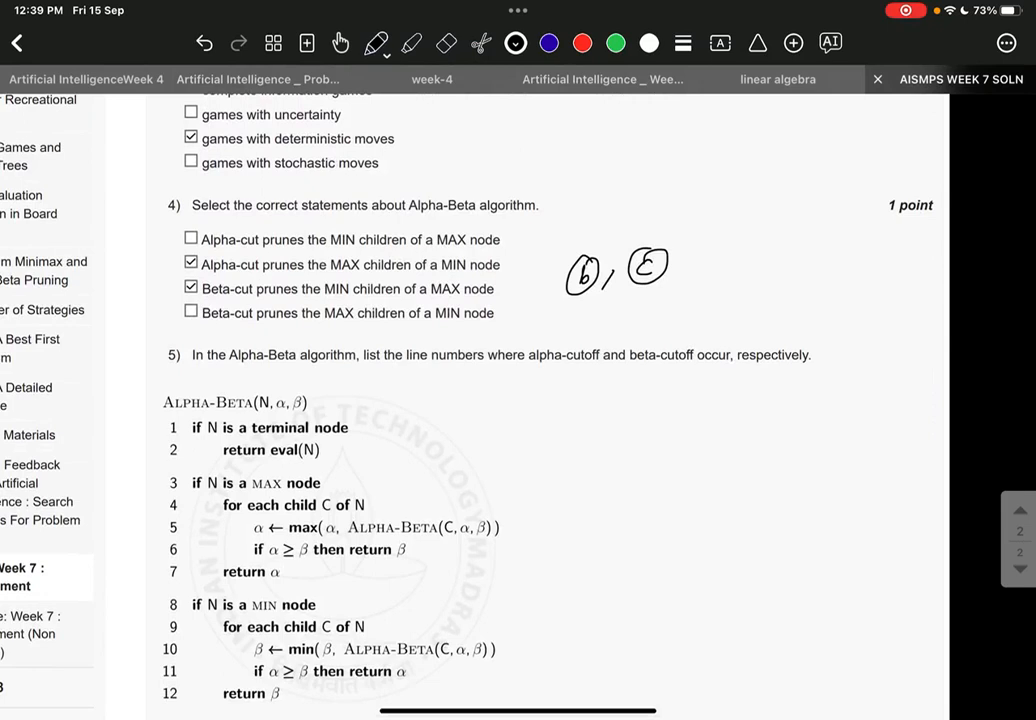
{"action": "scroll", "scroll_direction": "down", "scroll_amount": 3}
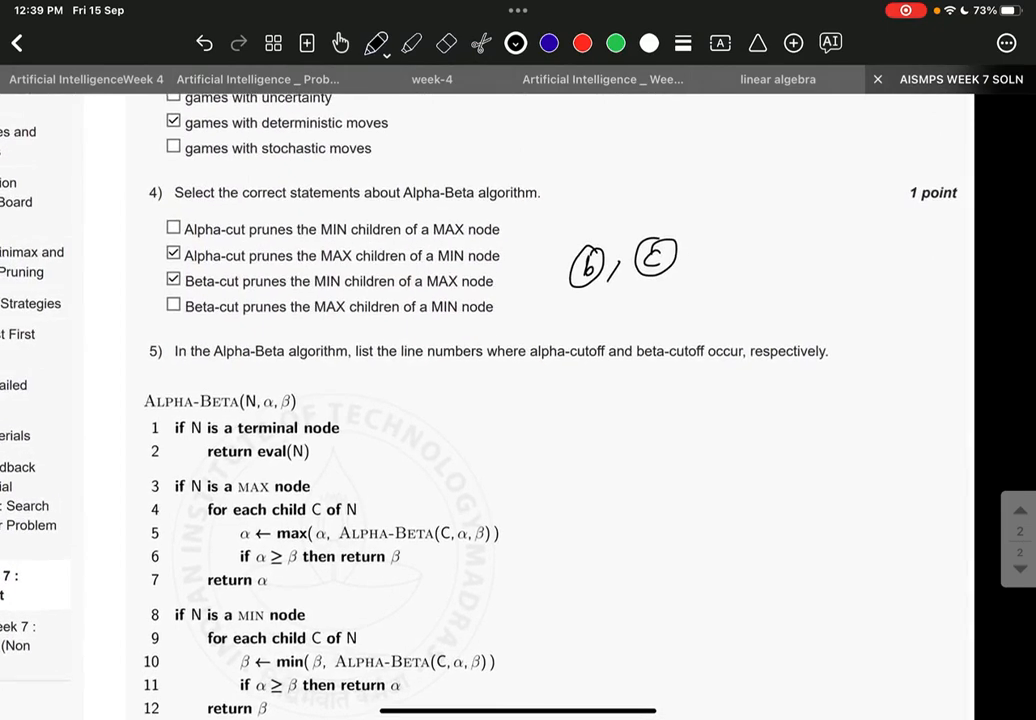
{"action": "scroll", "scroll_direction": "down", "scroll_amount": 3}
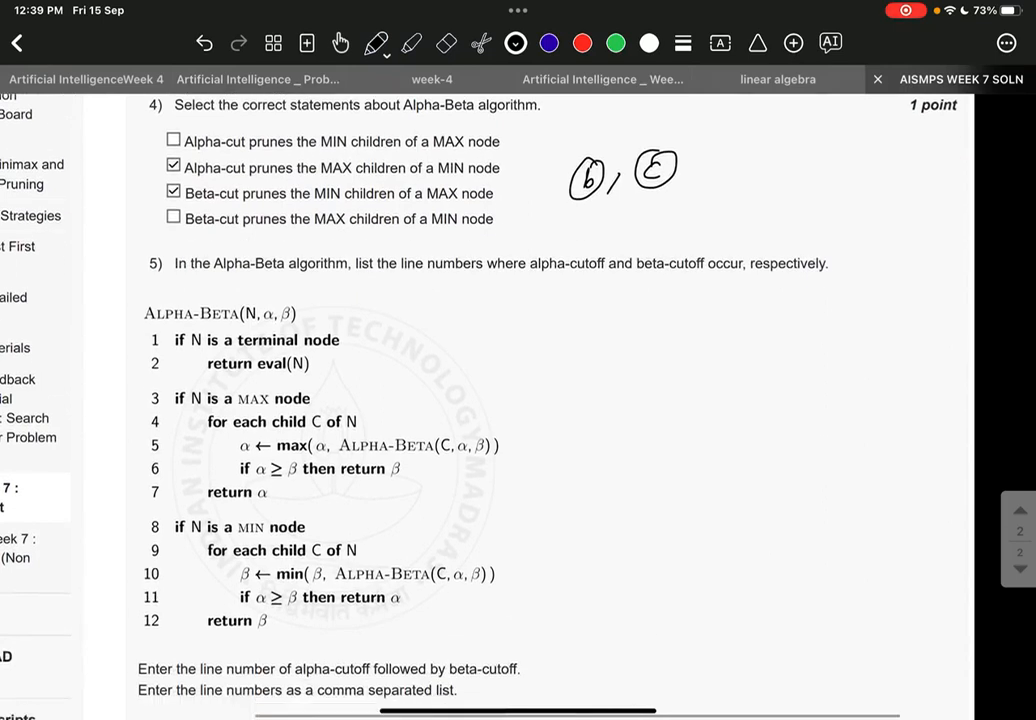
{"action": "scroll", "scroll_direction": "down", "scroll_amount": 3}
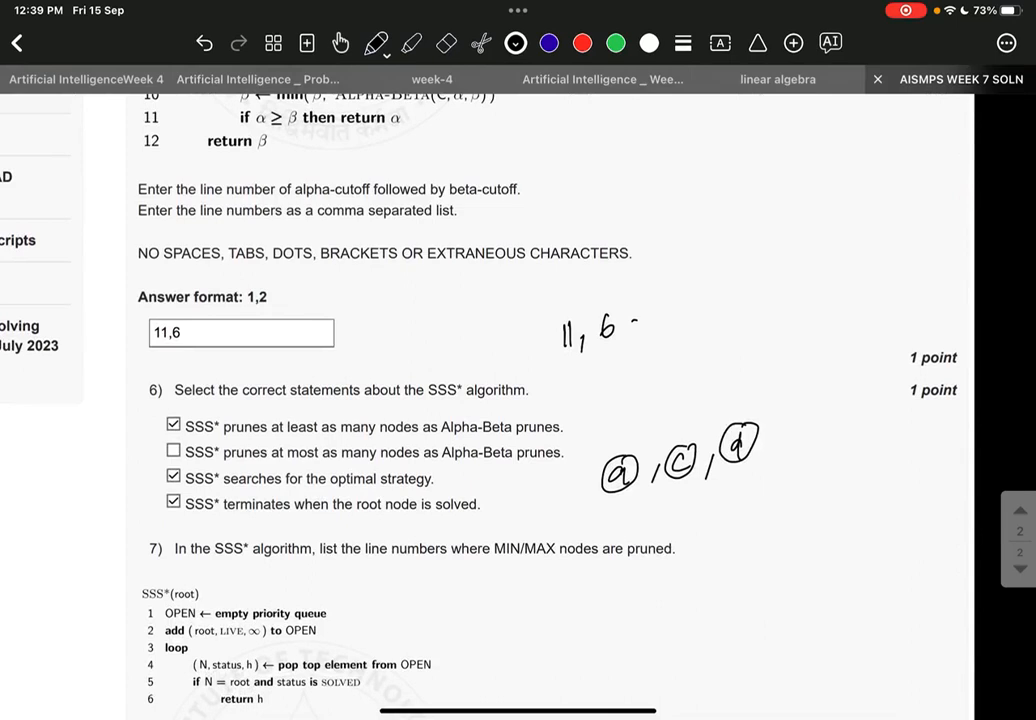
{"action": "scroll", "scroll_direction": "down", "scroll_amount": 3}
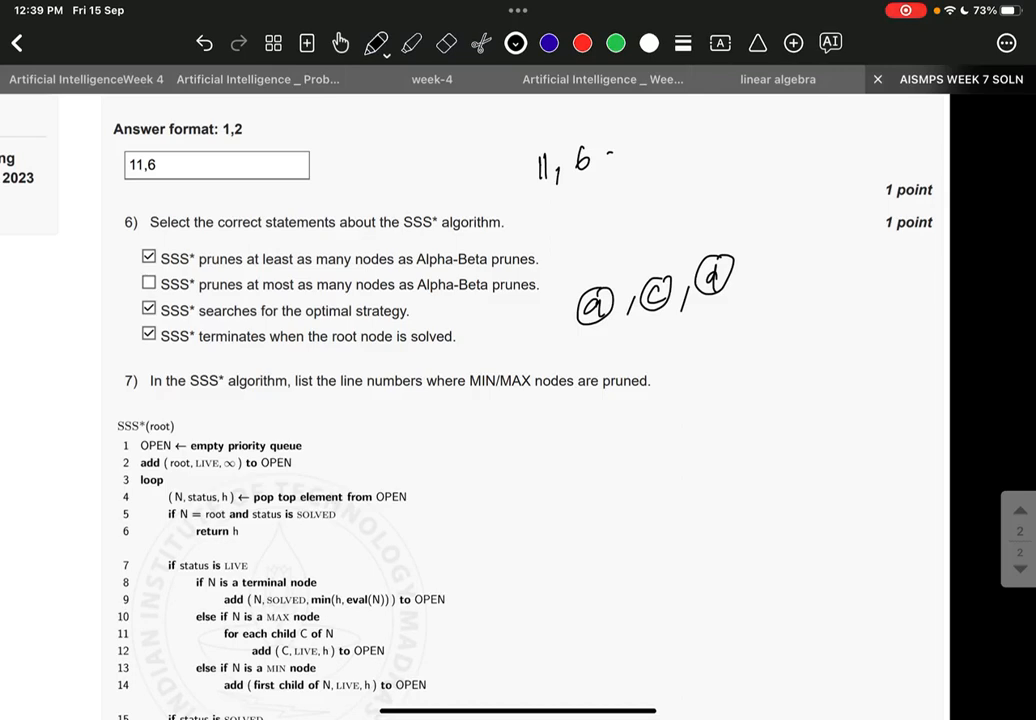
{"action": "scroll", "scroll_direction": "down", "scroll_amount": 3}
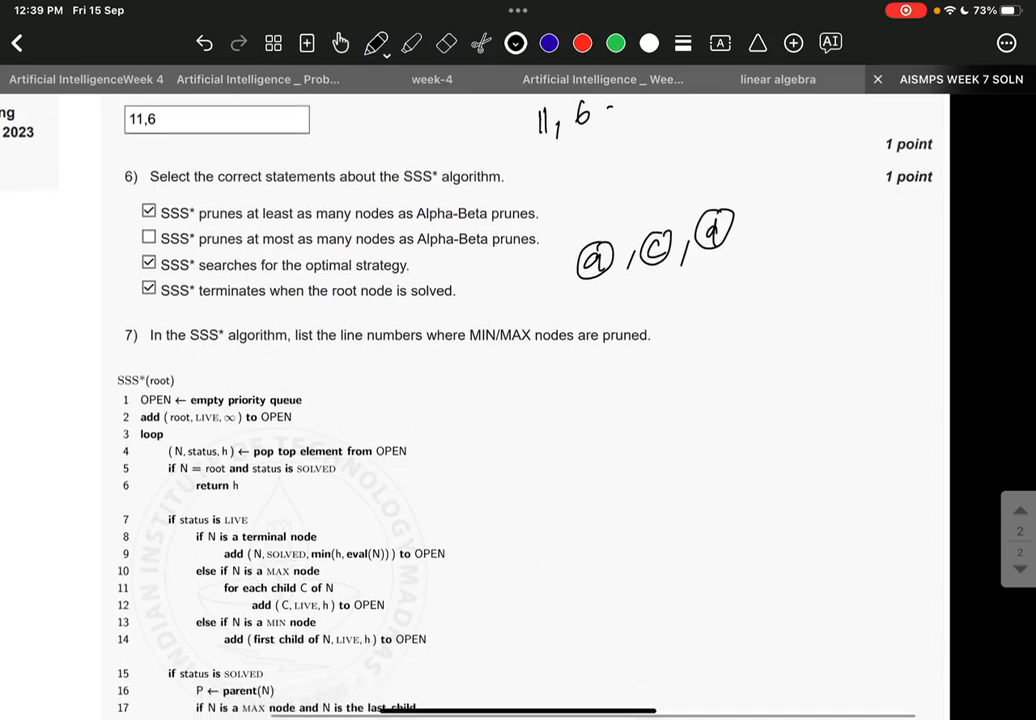
{"action": "scroll", "scroll_direction": "down", "scroll_amount": 3}
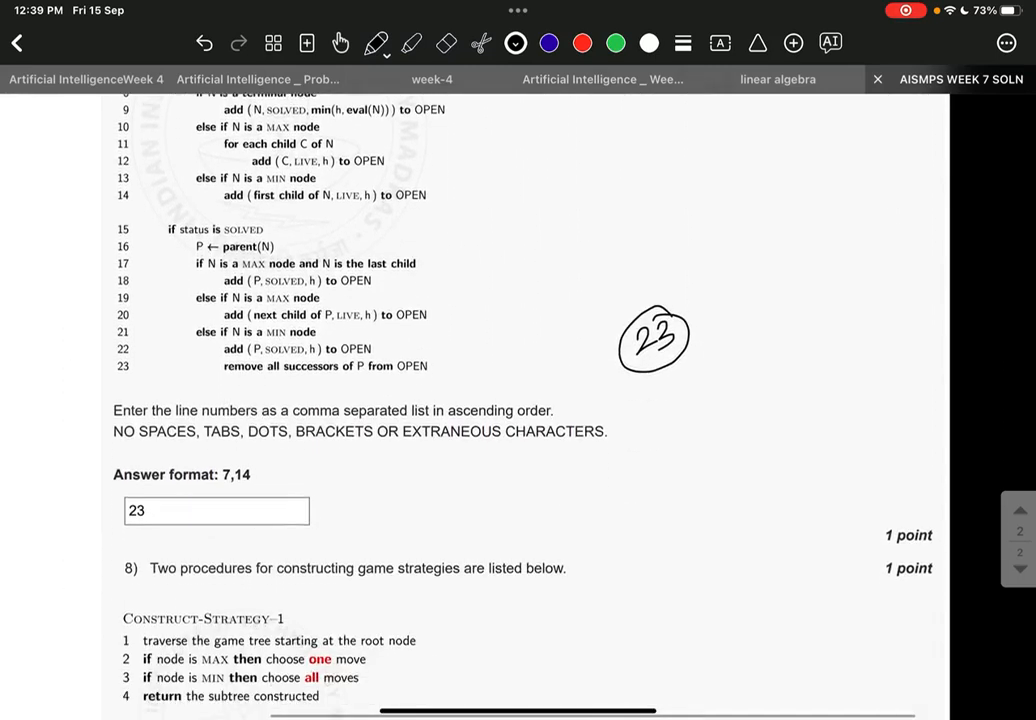
{"action": "scroll", "scroll_direction": "down", "scroll_amount": 3}
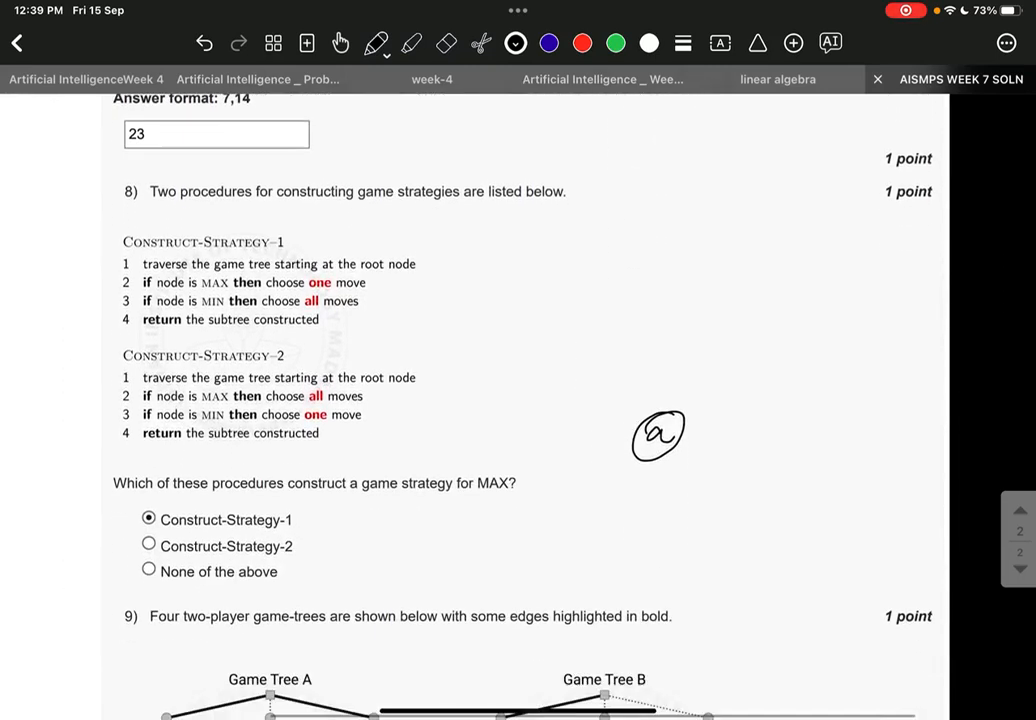
{"action": "scroll", "scroll_direction": "down", "scroll_amount": 3}
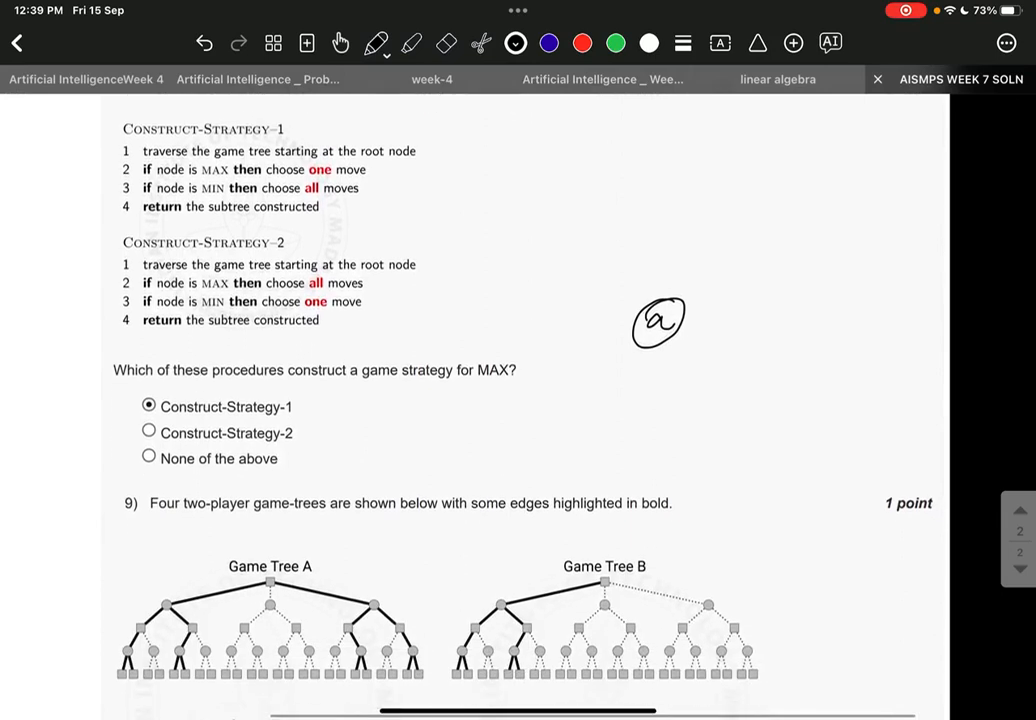
{"action": "scroll", "scroll_direction": "down", "scroll_amount": 3}
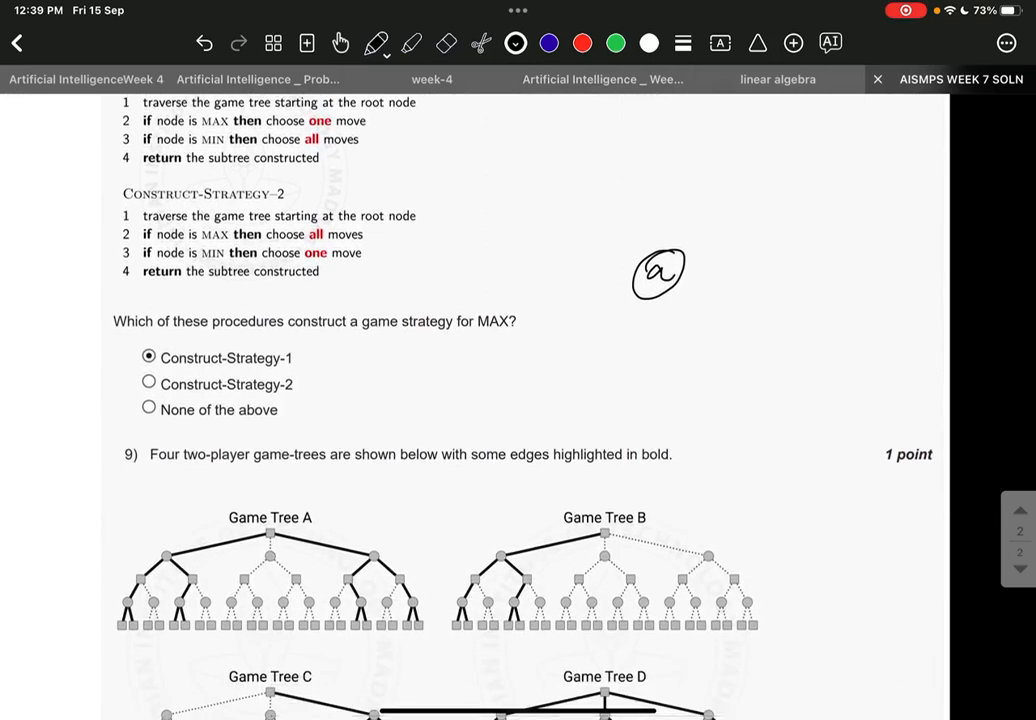
{"action": "scroll", "scroll_direction": "down", "scroll_amount": 3}
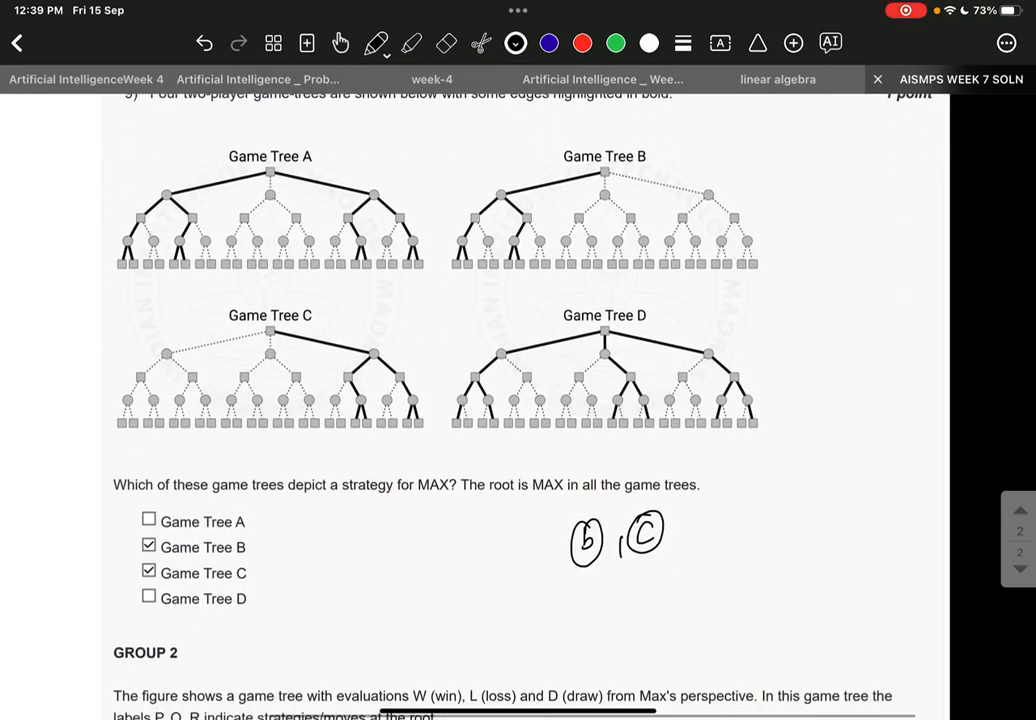
{"action": "scroll", "scroll_direction": "up", "scroll_amount": 3}
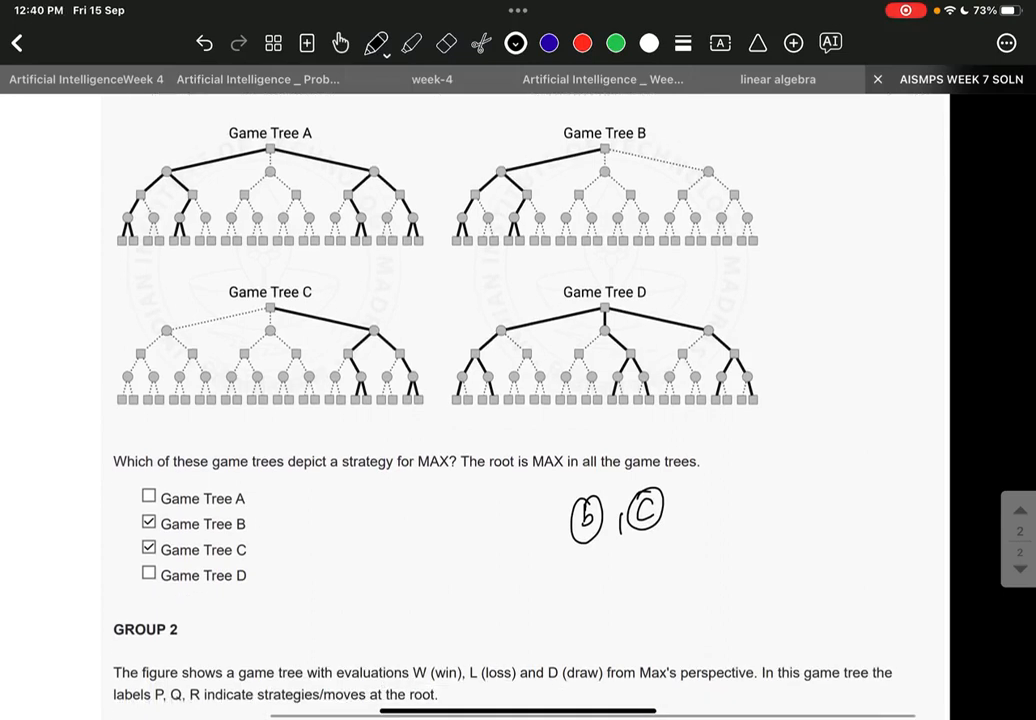
{"action": "scroll", "scroll_direction": "down", "scroll_amount": 3}
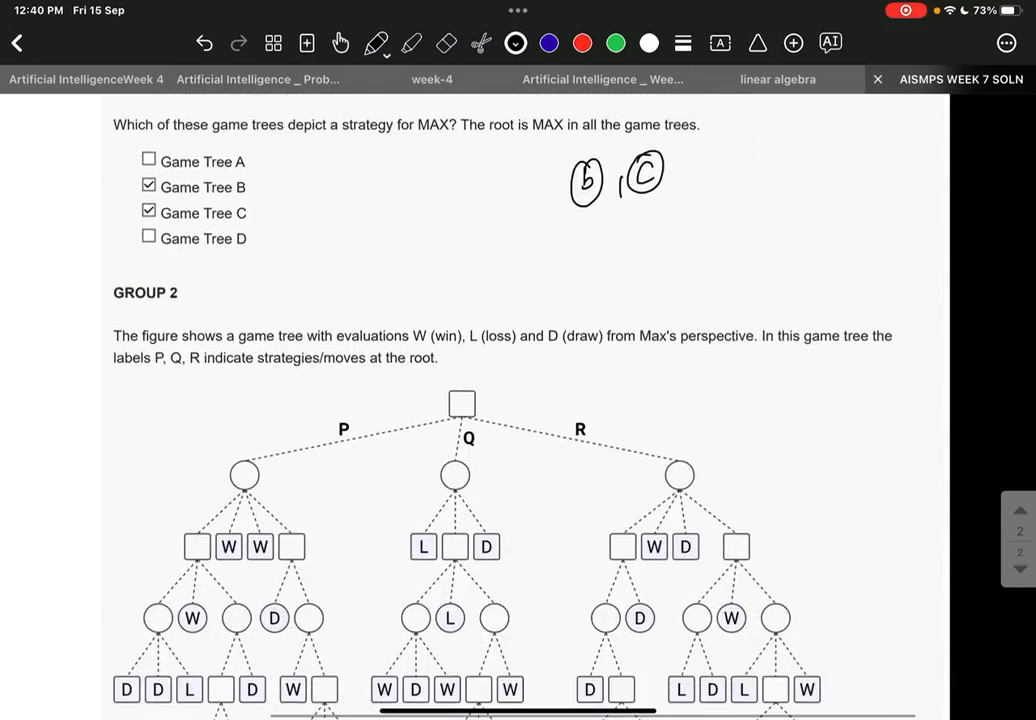
{"action": "scroll", "scroll_direction": "down", "scroll_amount": 3}
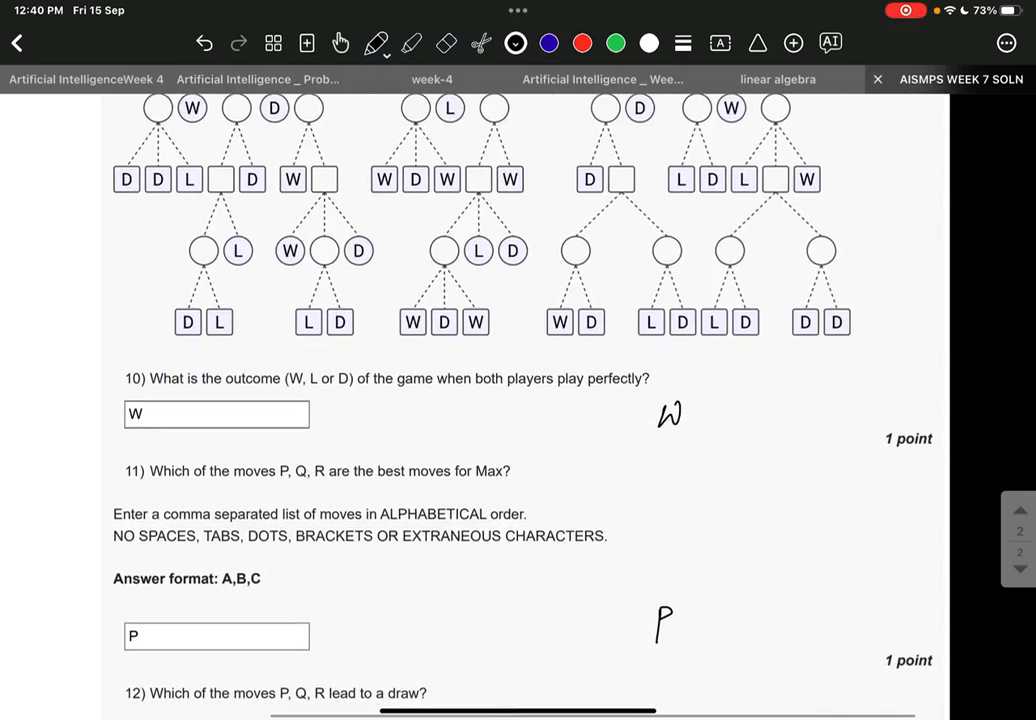
{"action": "scroll", "scroll_direction": "down", "scroll_amount": 3}
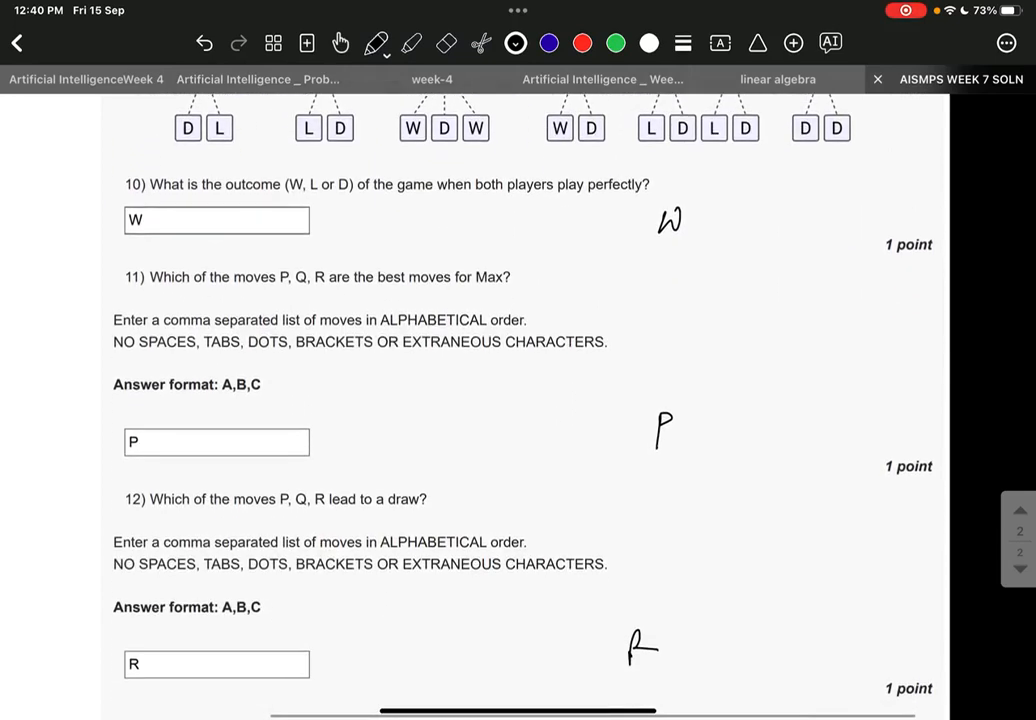
{"action": "scroll", "scroll_direction": "down", "scroll_amount": 3}
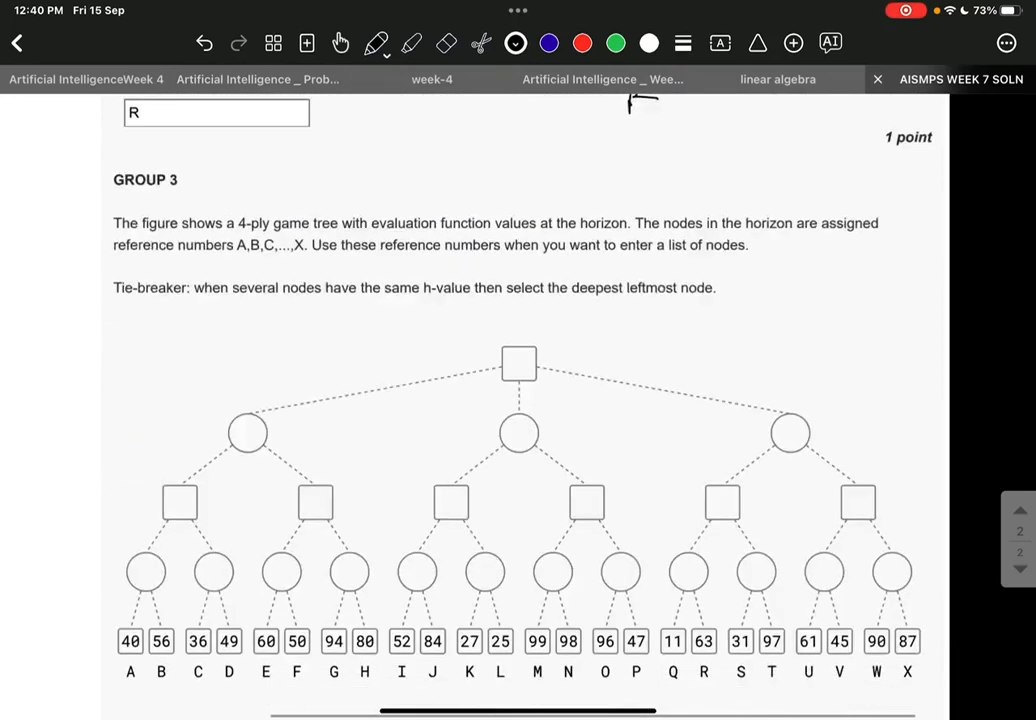
{"action": "scroll", "scroll_direction": "down", "scroll_amount": 3}
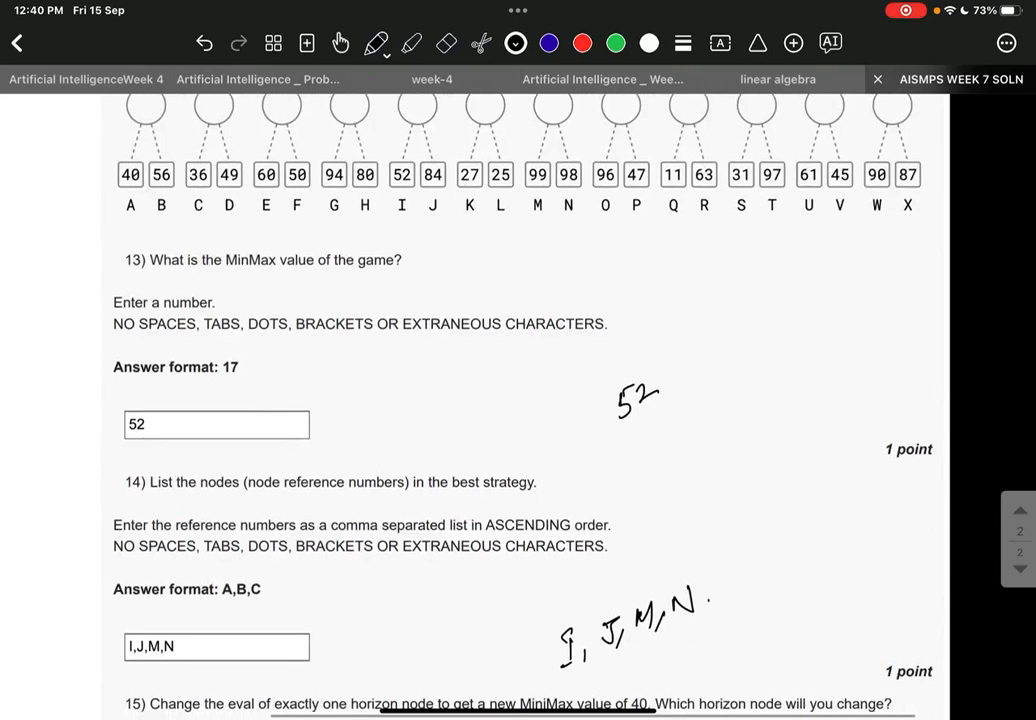
{"action": "scroll", "scroll_direction": "down", "scroll_amount": 3}
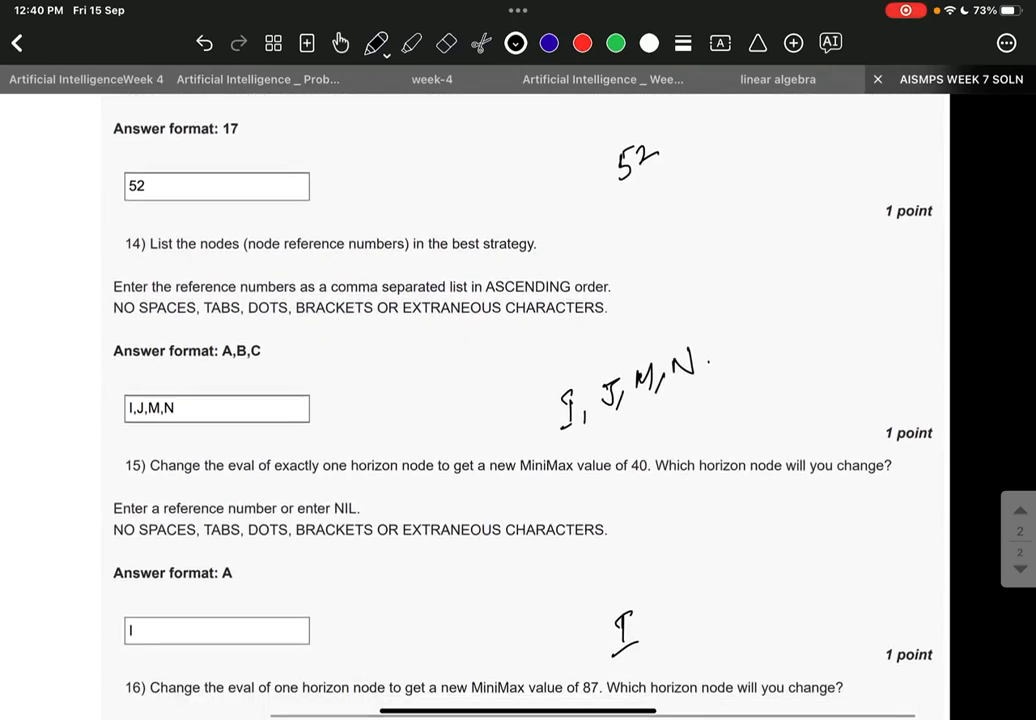
{"action": "scroll", "scroll_direction": "down", "scroll_amount": 3}
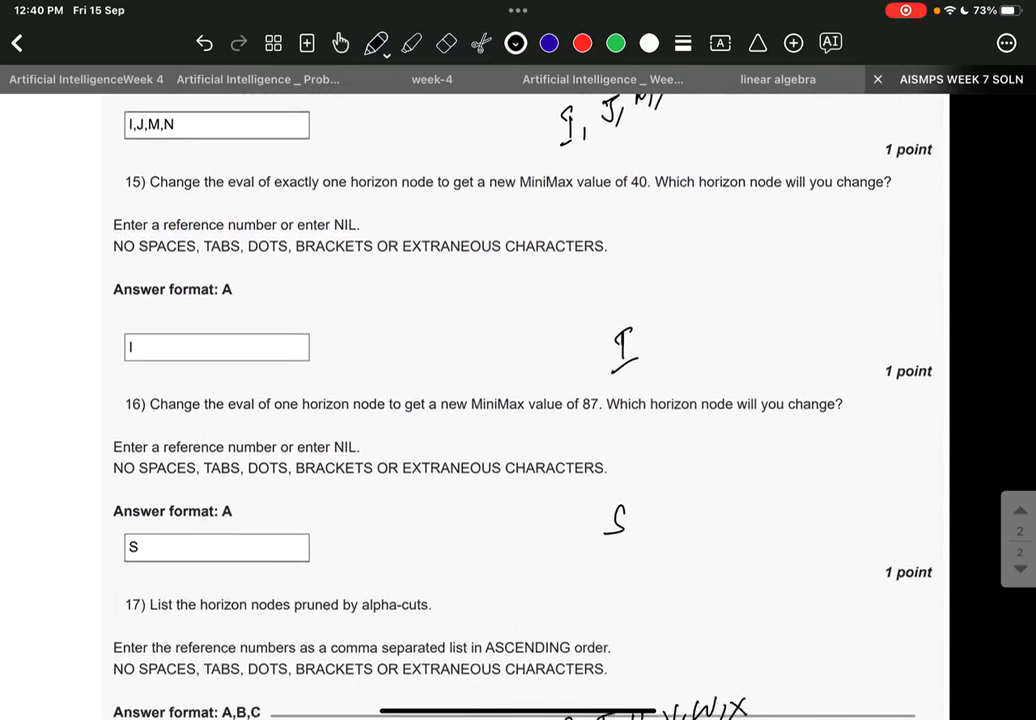
{"action": "scroll", "scroll_direction": "down", "scroll_amount": 3}
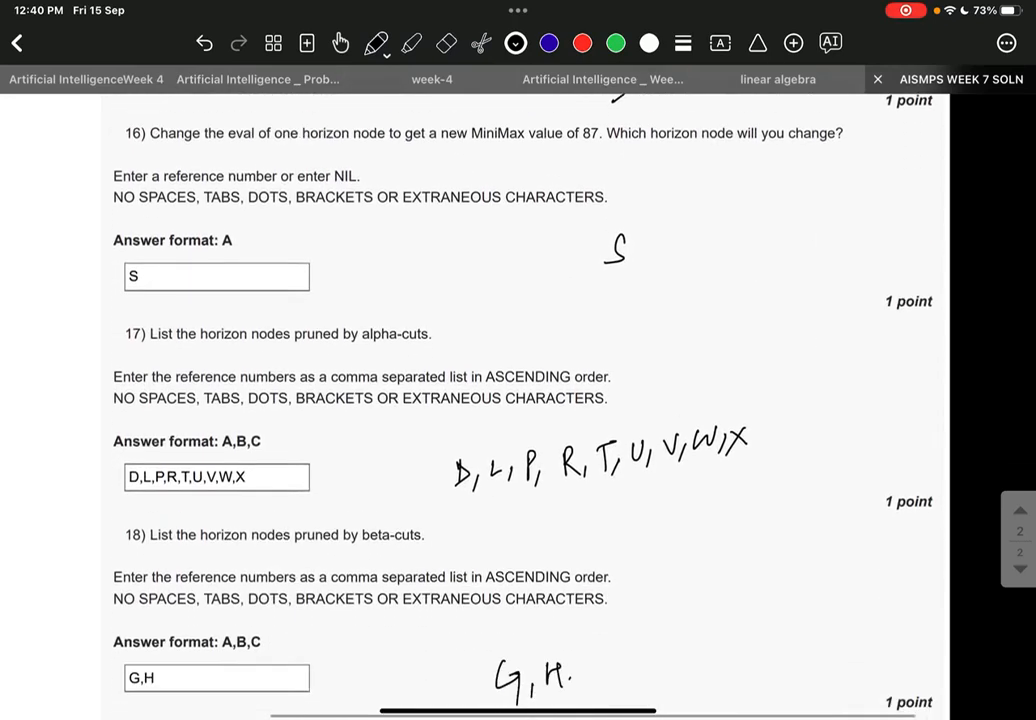
{"action": "scroll", "scroll_direction": "down", "scroll_amount": 3}
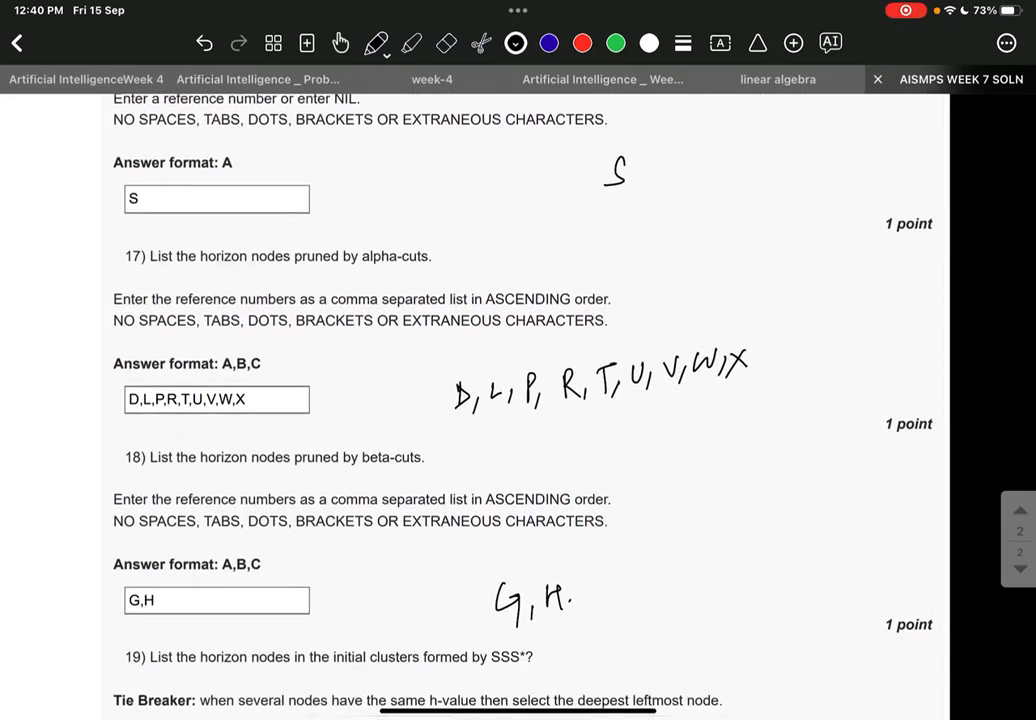
{"action": "scroll", "scroll_direction": "down", "scroll_amount": 3}
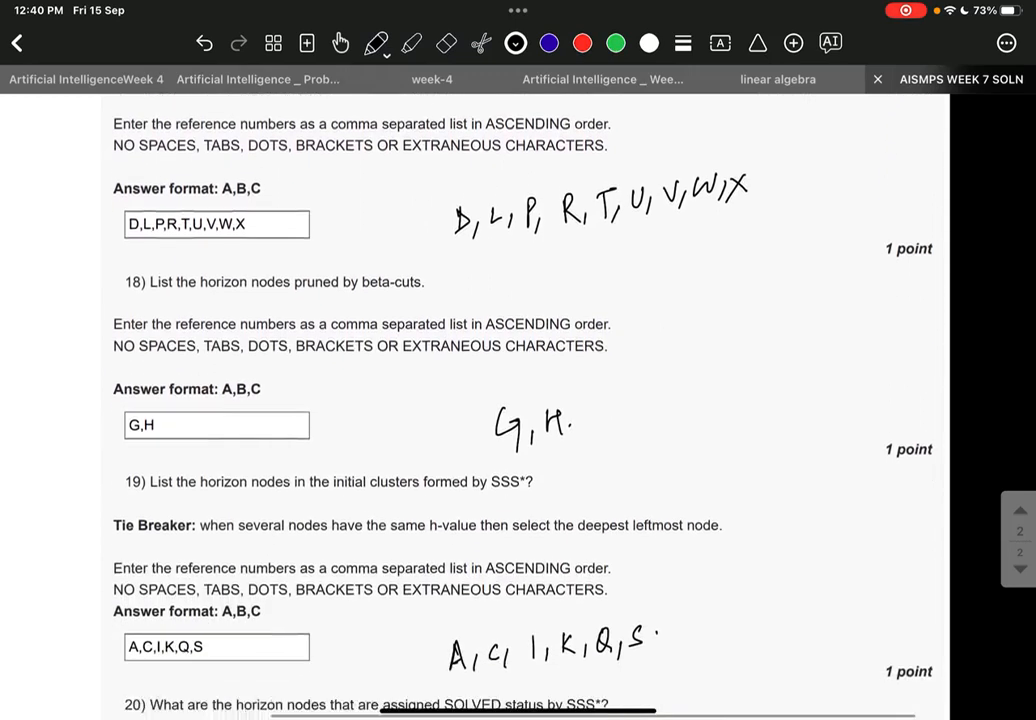
{"action": "scroll", "scroll_direction": "down", "scroll_amount": 3}
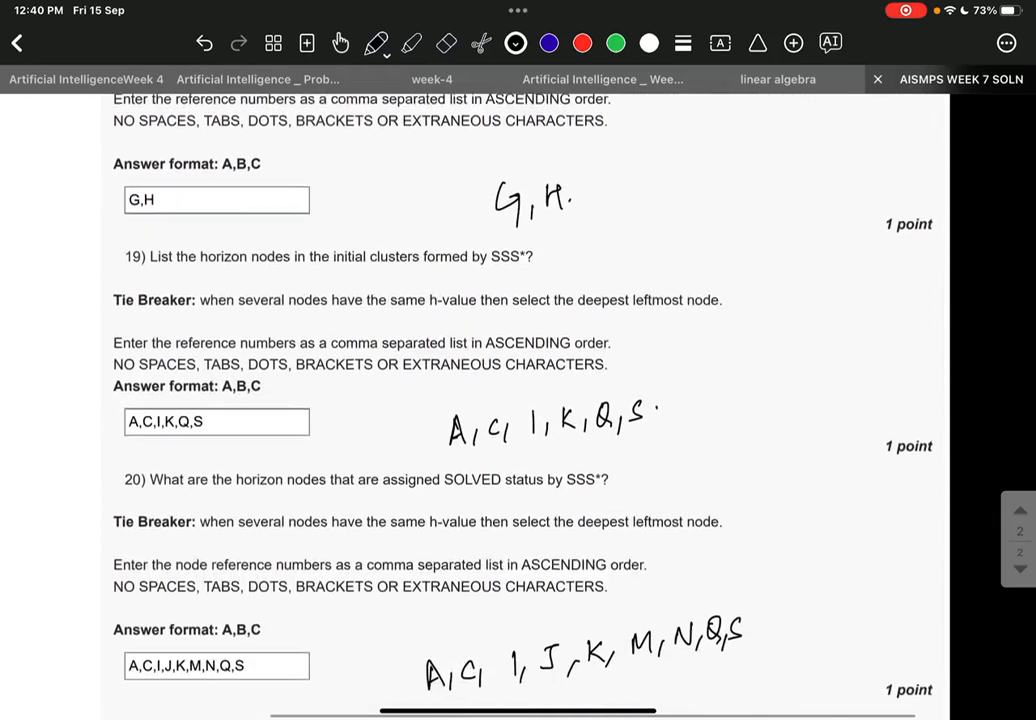
{"action": "scroll", "scroll_direction": "down", "scroll_amount": 3}
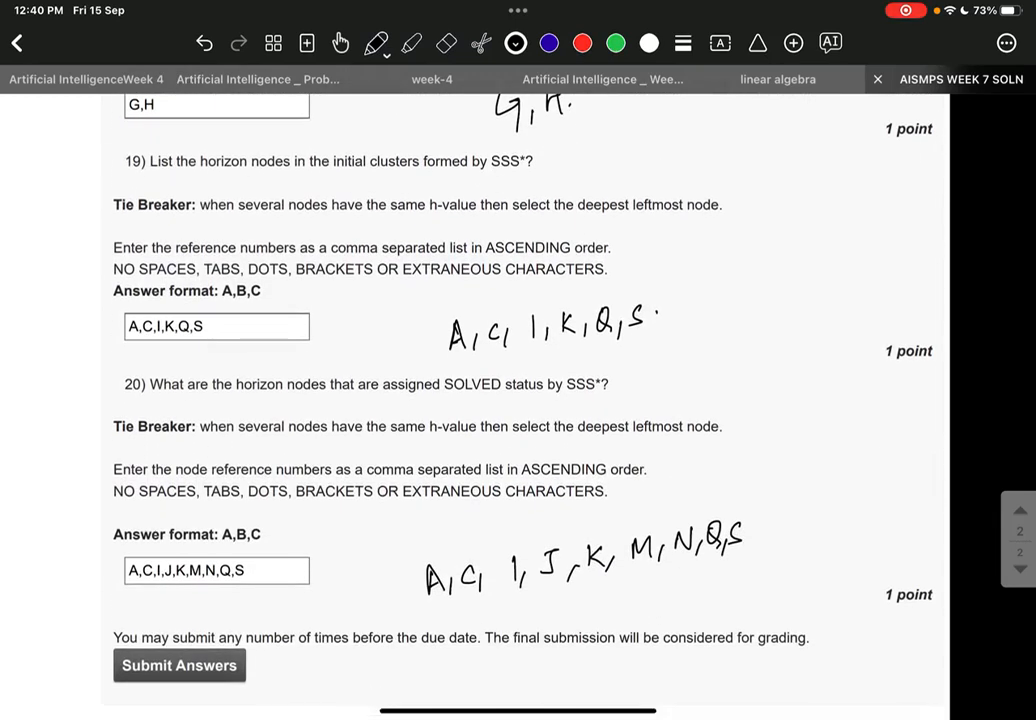
{"action": "scroll", "scroll_direction": "down", "scroll_amount": 3}
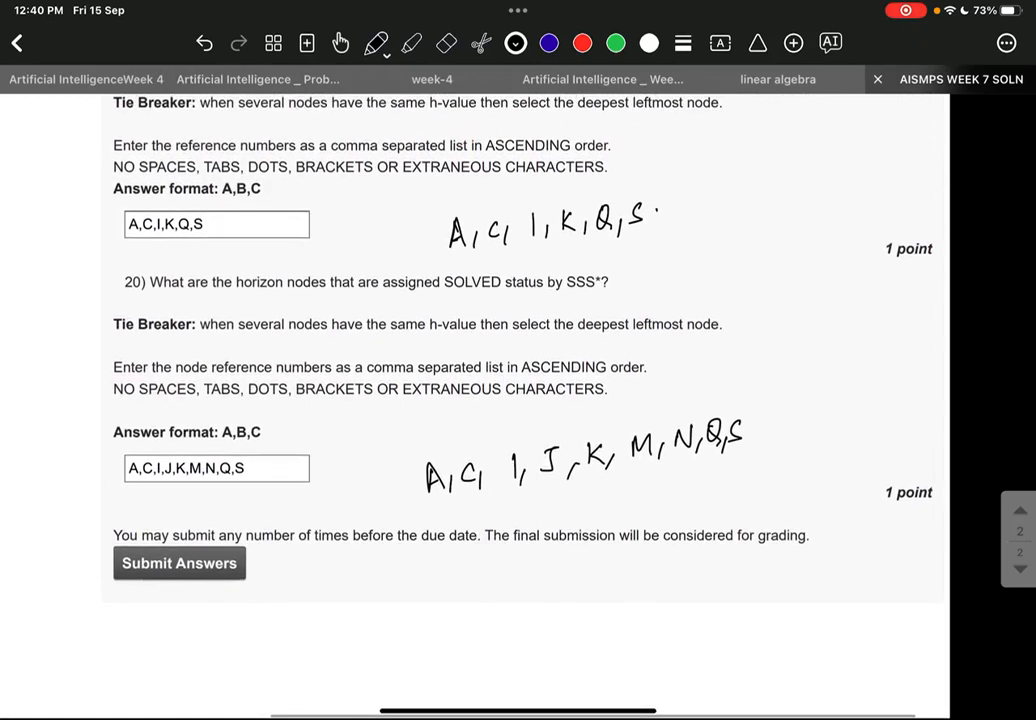